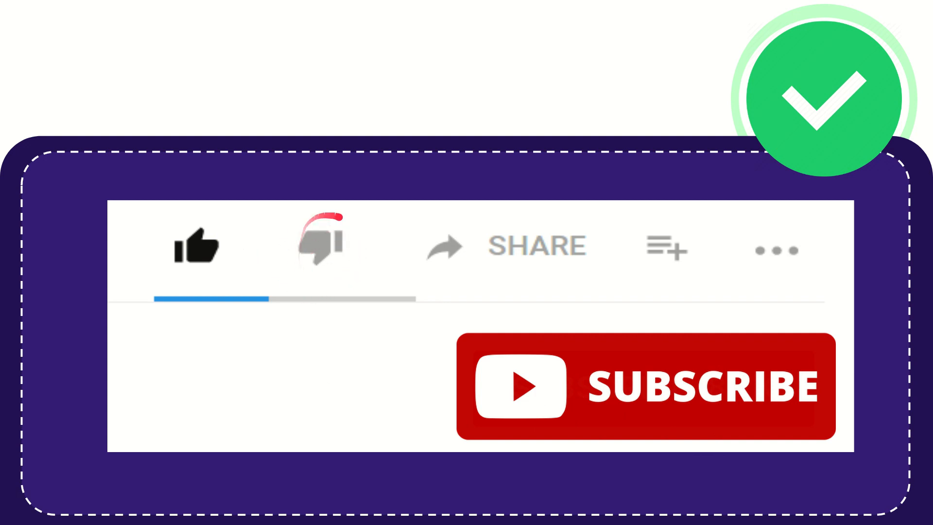
pyautogui.click(318, 244)
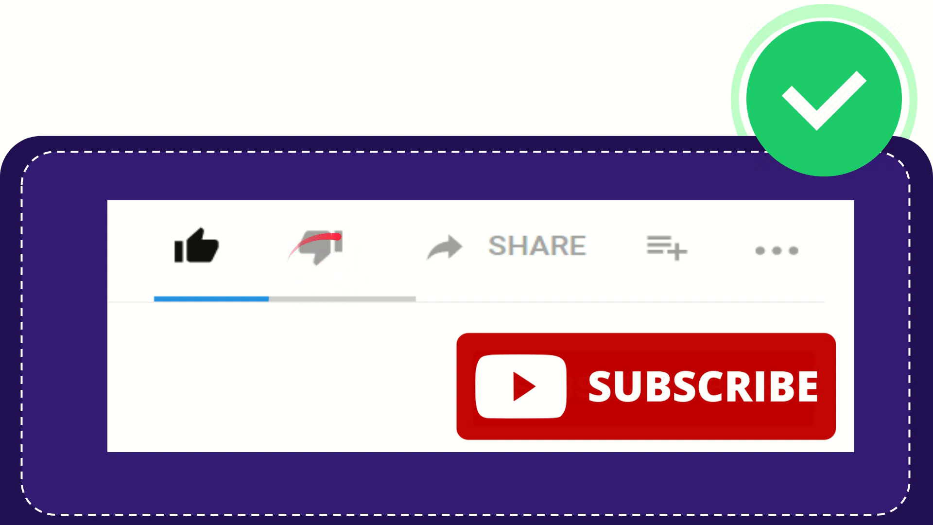
pyautogui.click(314, 246)
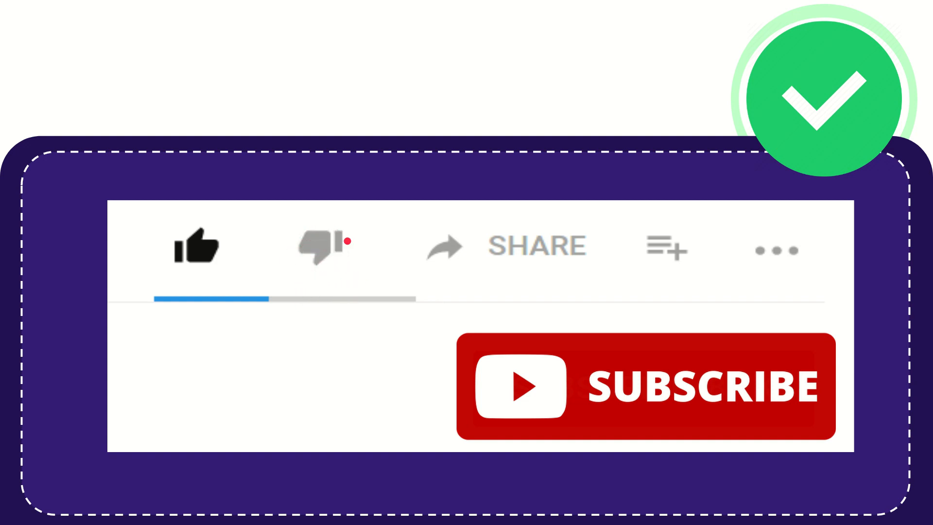
pyautogui.click(322, 247)
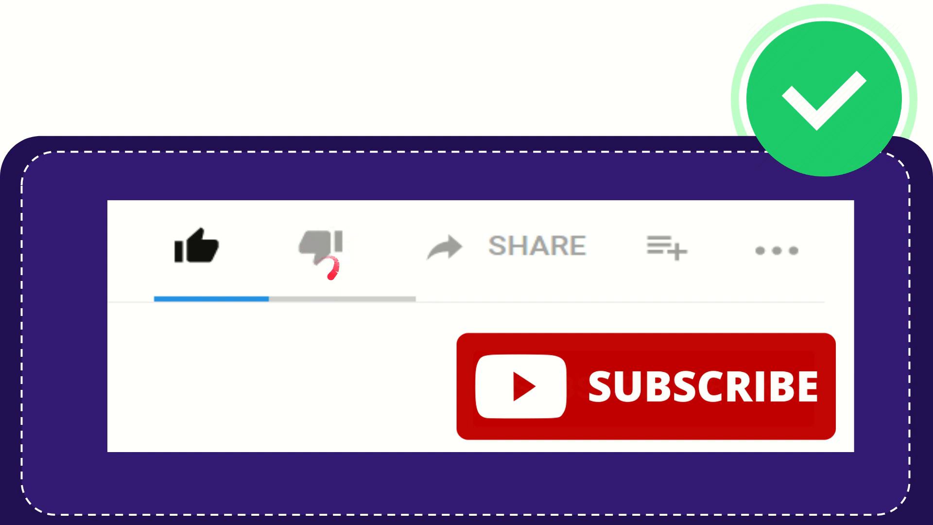